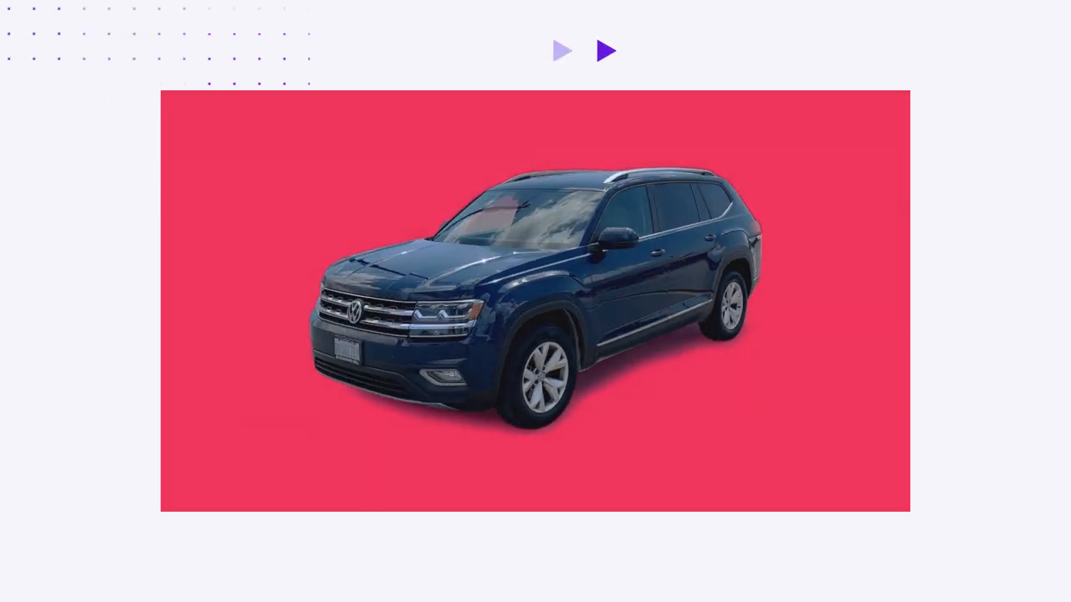
- Show the channel's Videos grid and scroll down to further rows of 360 product thumbnails
left_click(606, 51)
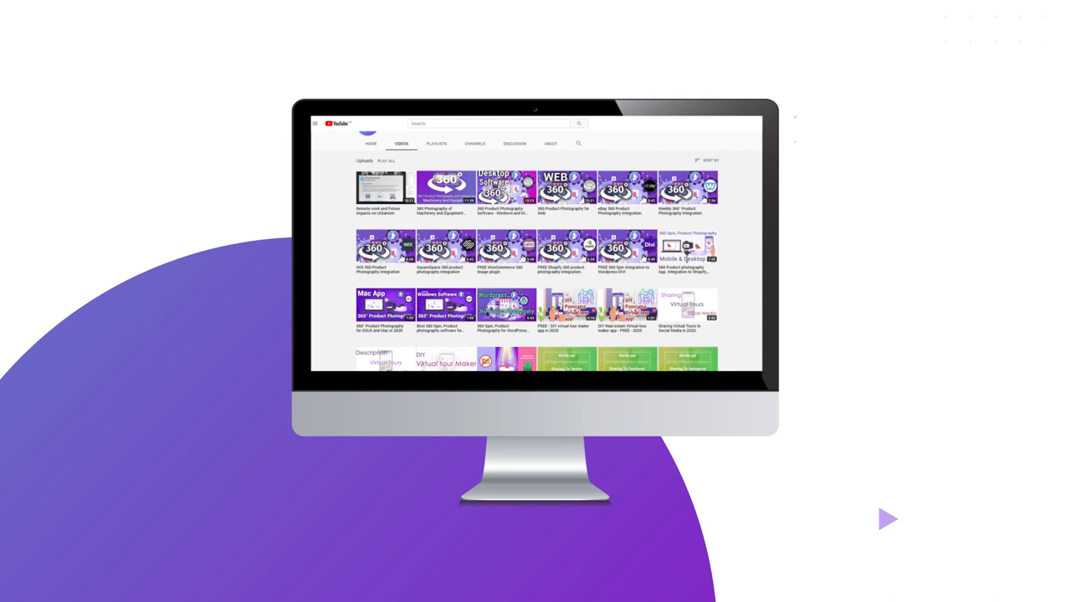
scroll("down", 3)
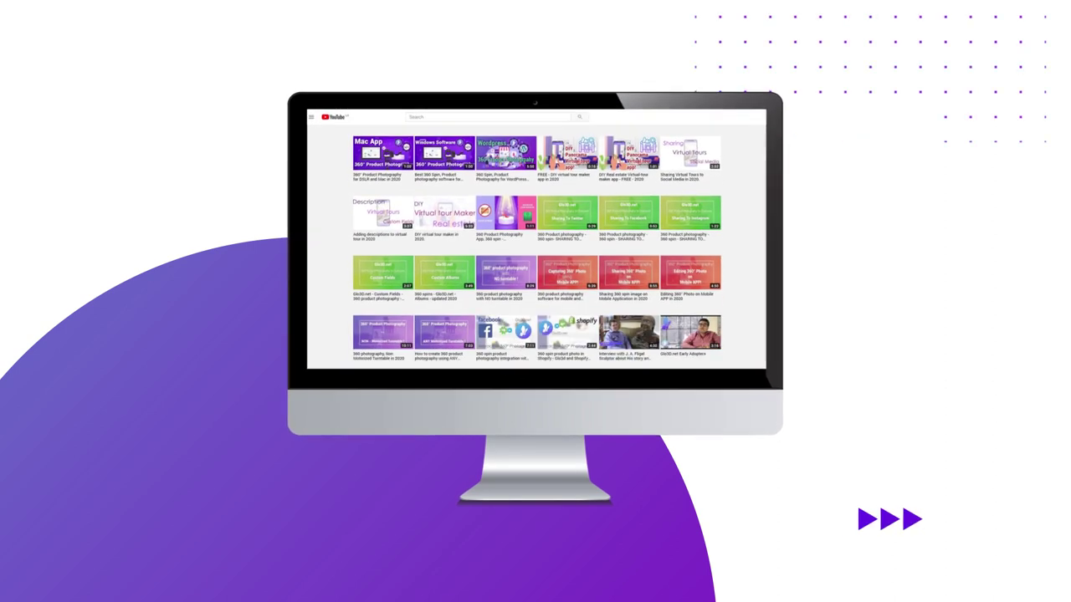